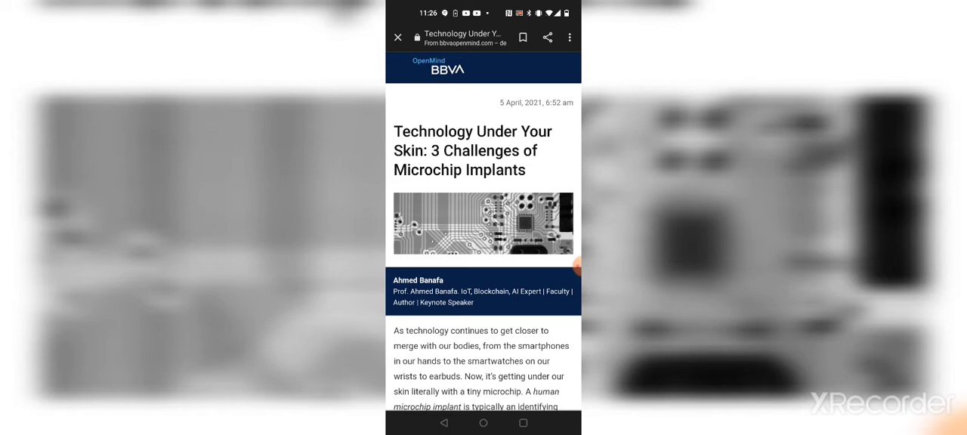
Step: Scroll past the headline image and author box to the article's introduction
scroll("down", 3)
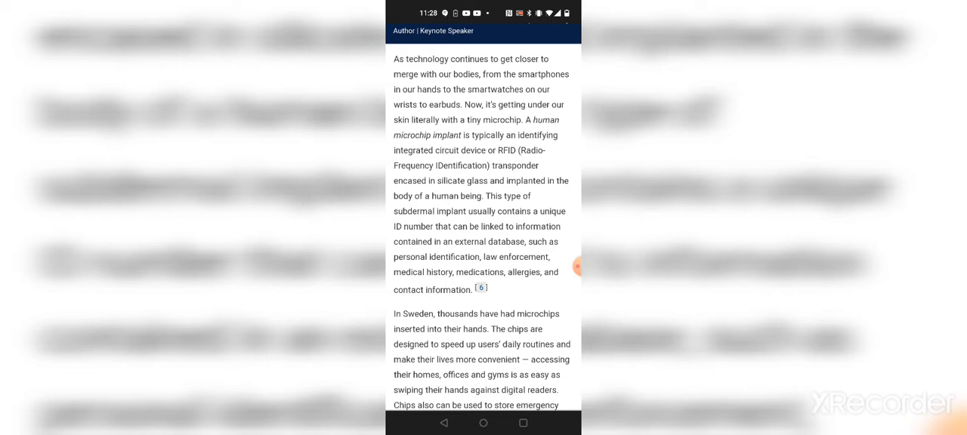
Step: Scroll to the Sweden microchip paragraph and the photo of a man holding an implant
scroll("down", 3)
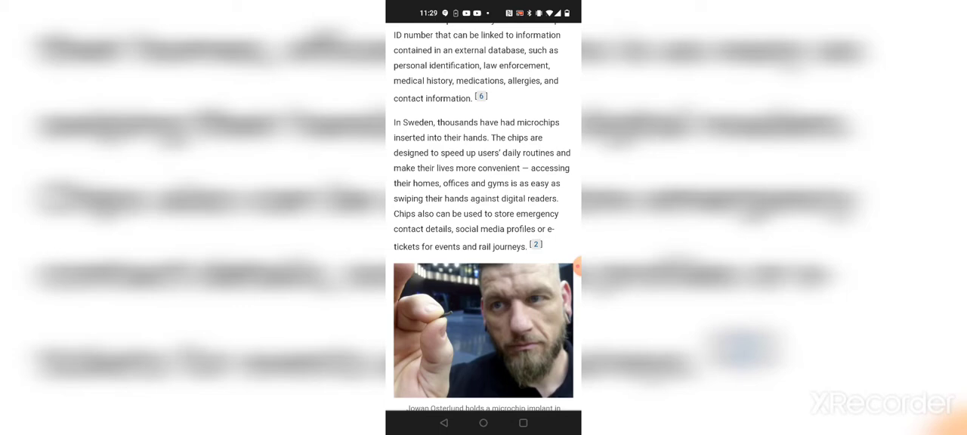
Step: Scroll past the photo caption to the 'Advocates of the tiny chips' privacy paragraph
scroll("down", 3)
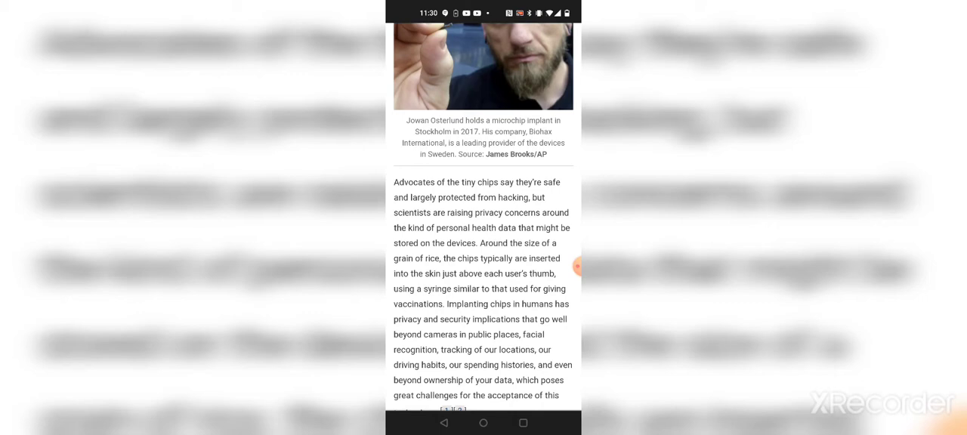
scroll("down", 3)
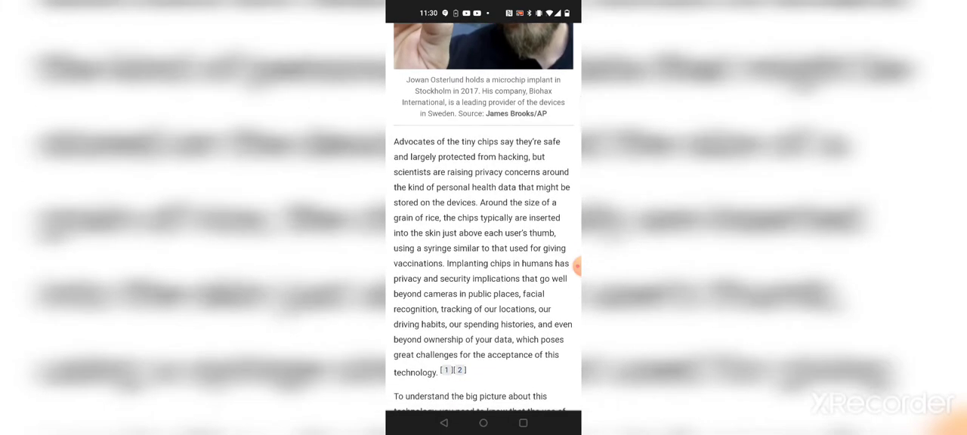
Step: Scroll around the implant diagram to 'The first challenge is Technology' paragraph
scroll("up", 3)
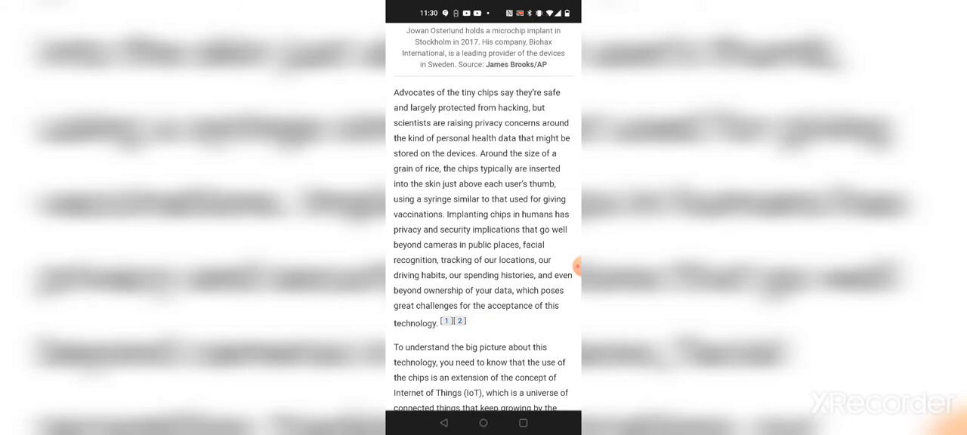
scroll("down", 3)
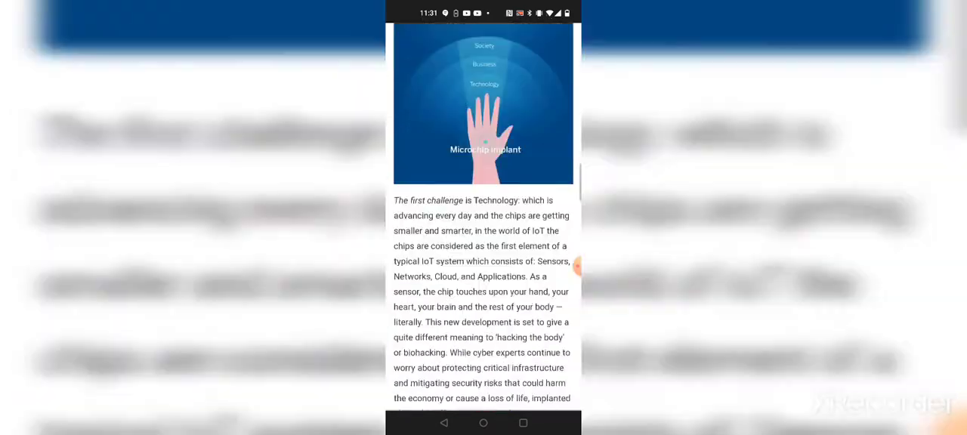
scroll("up", 3)
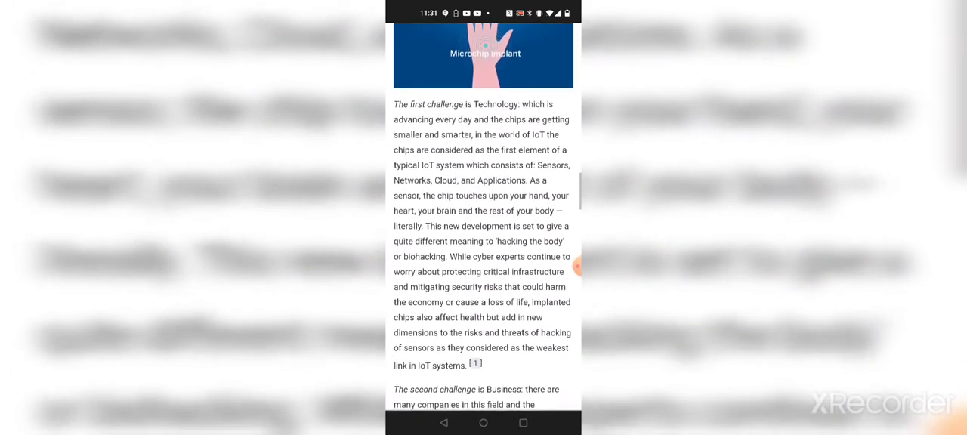
Step: Scroll through the Technology and Business challenge paragraphs, then back up to the first challenge
scroll("up", 3)
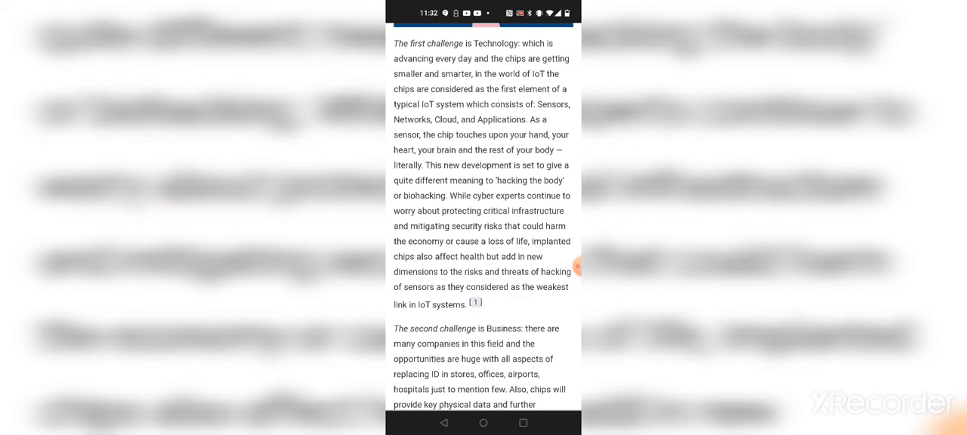
scroll("down", 3)
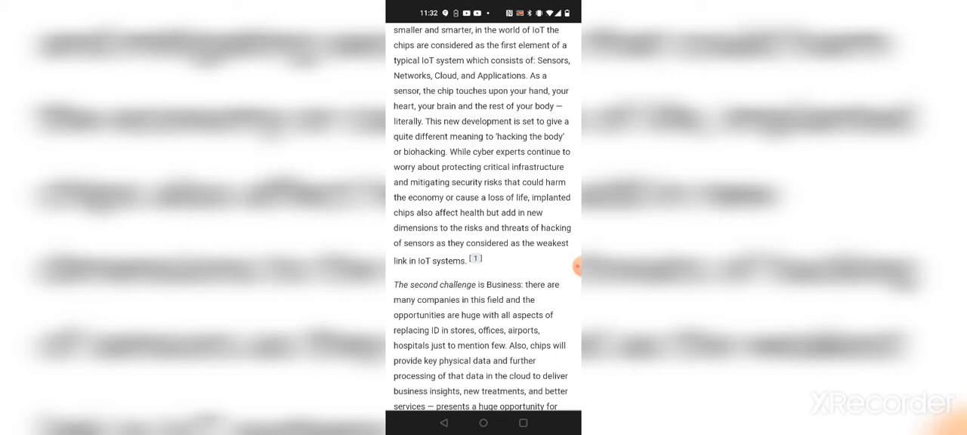
scroll("down", 3)
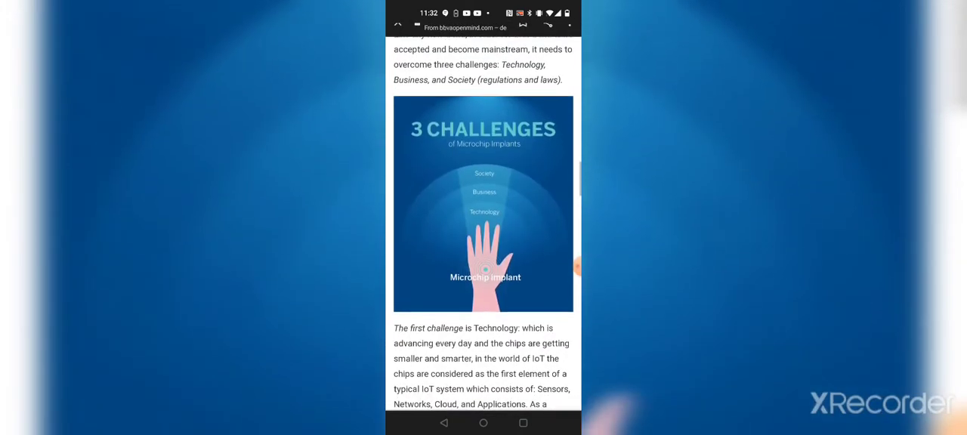
scroll("down", 3)
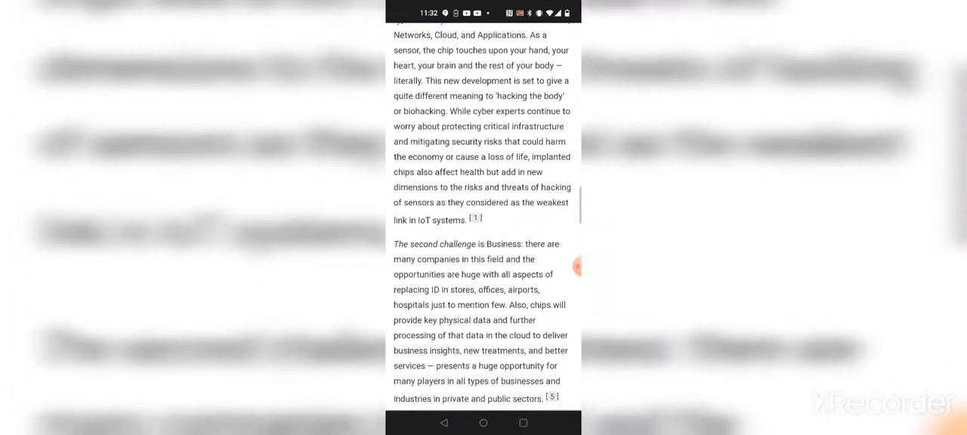
scroll("up", 3)
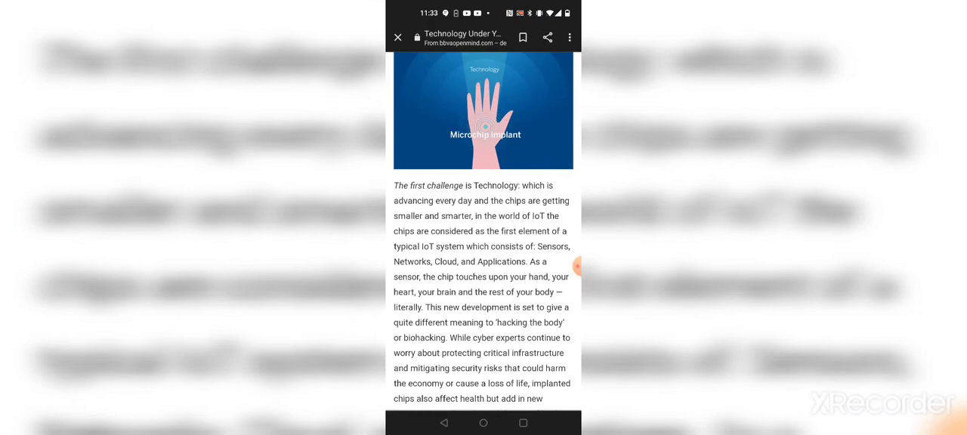
Step: Scroll down to the Society challenge, then back up to the 3 Challenges infographic
scroll("down", 3)
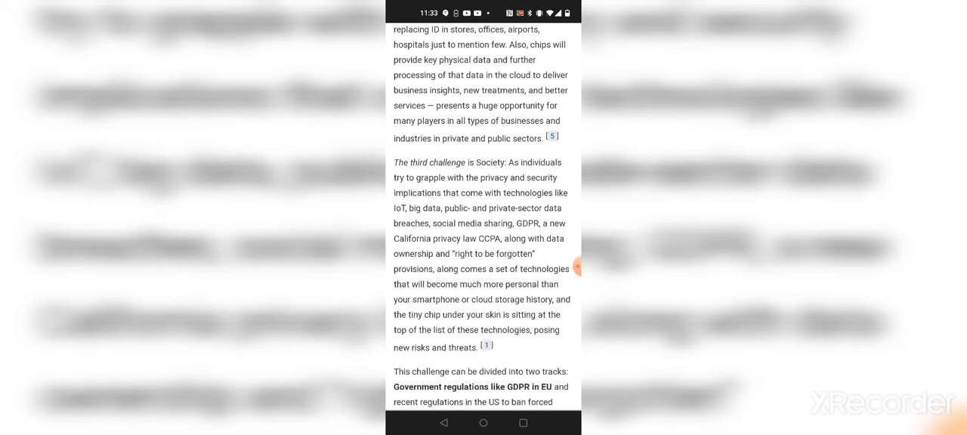
scroll("up", 3)
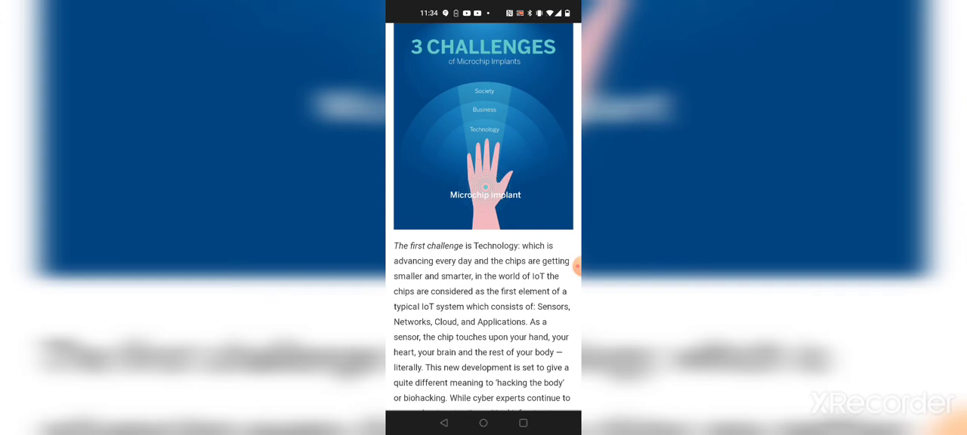
scroll("up", 3)
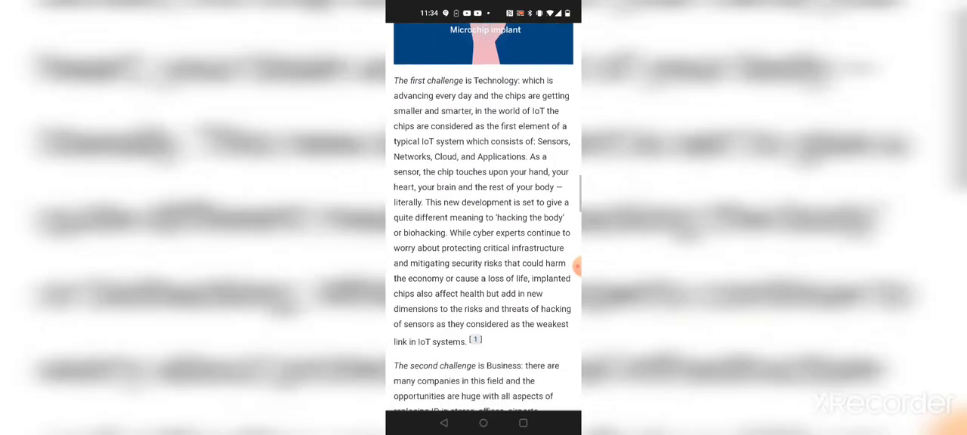
Step: Leave the article and start a Google search with 'satan' in the query
left_click(484, 423)
type("satan")
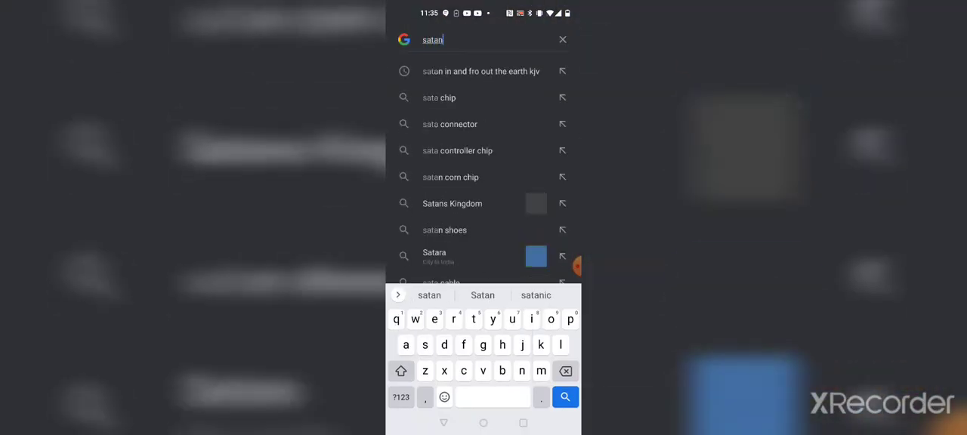
Step: Extend the Google query to 'satans dev' so satan's devices suggestions appear
type("s")
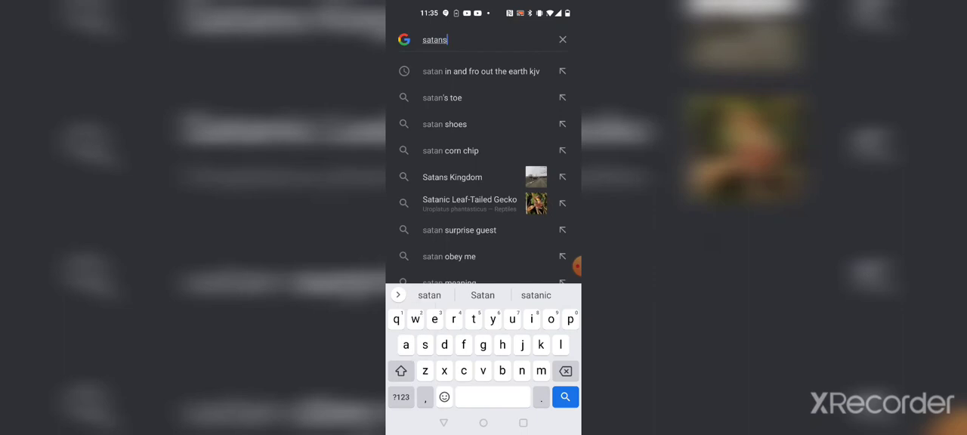
type("dev")
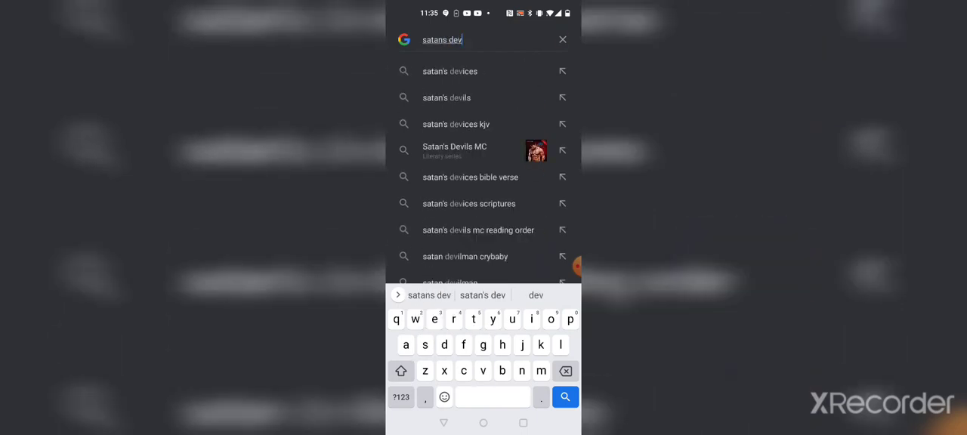